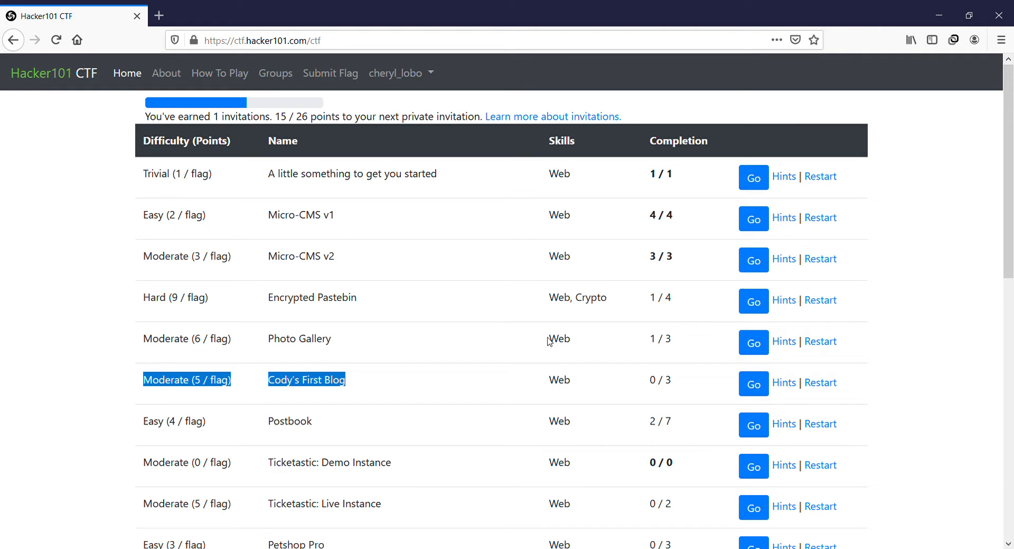
{"action": "mouse_move", "coordinate": [353, 389]}
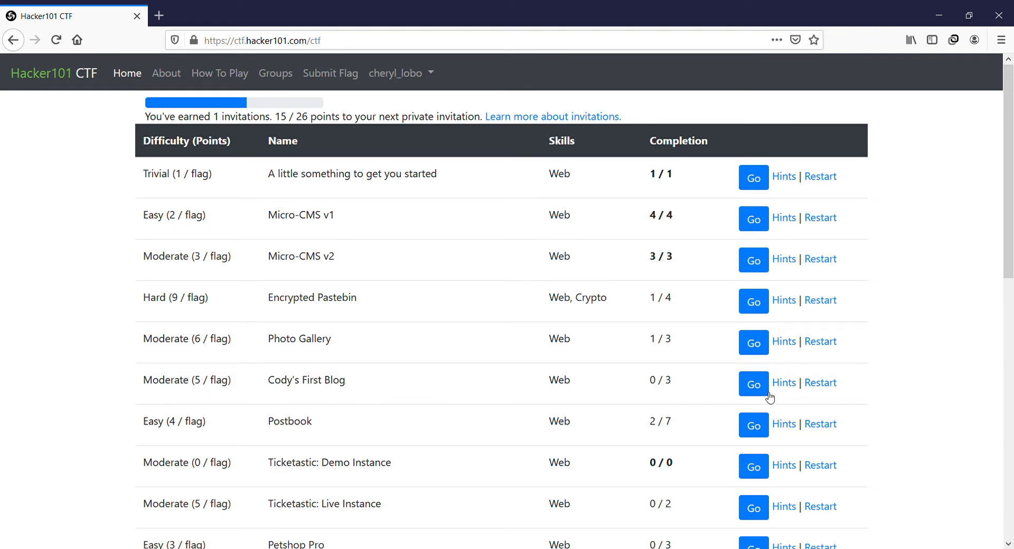
Launch the Cody's First Blog challenge from the Hacker101 CTF challenge list
{"action": "left_click", "coordinate": [752, 384]}
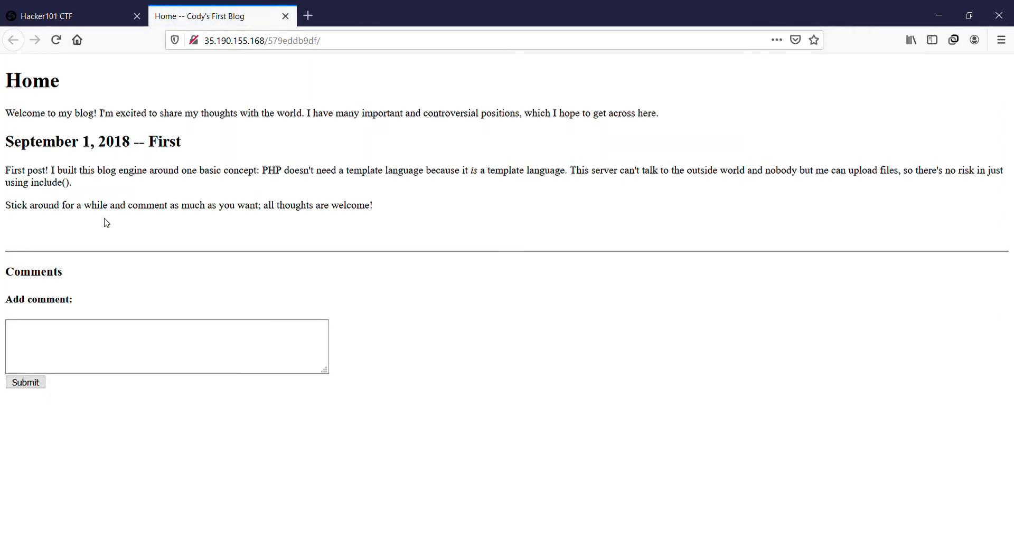
{"action": "mouse_move", "coordinate": [502, 253]}
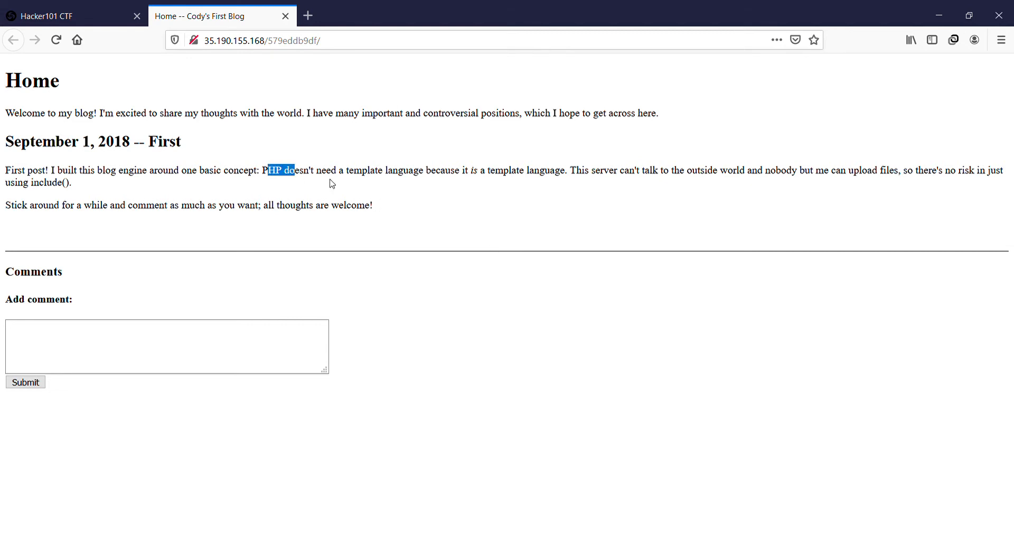
{"action": "left_click_drag", "start_coordinate": [284, 170], "coordinate": [408, 183]}
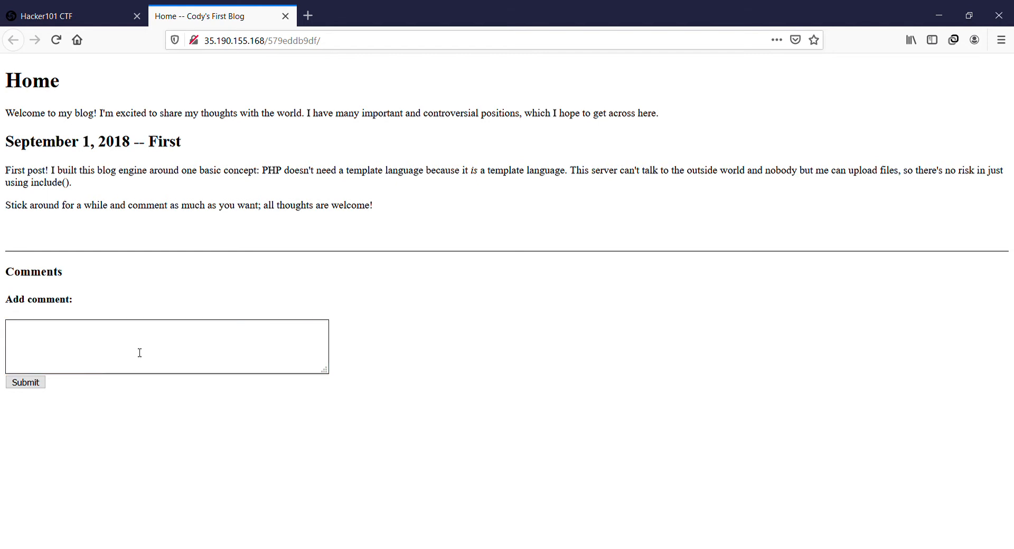
Post a '<?phpinfo()>' comment on the blog, then return to the CTF challenge list
{"action": "type", "text": "<"}
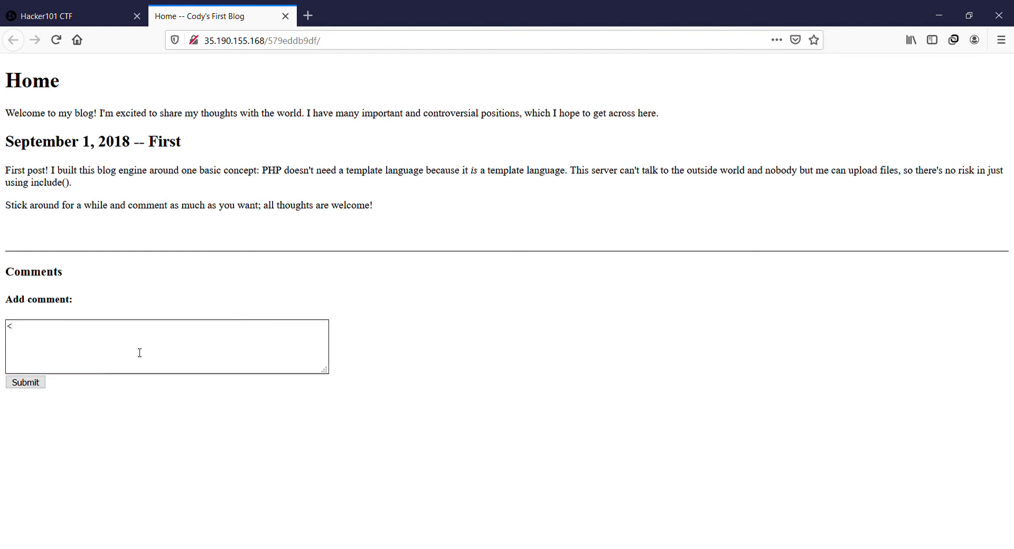
{"action": "type", "text": "?"}
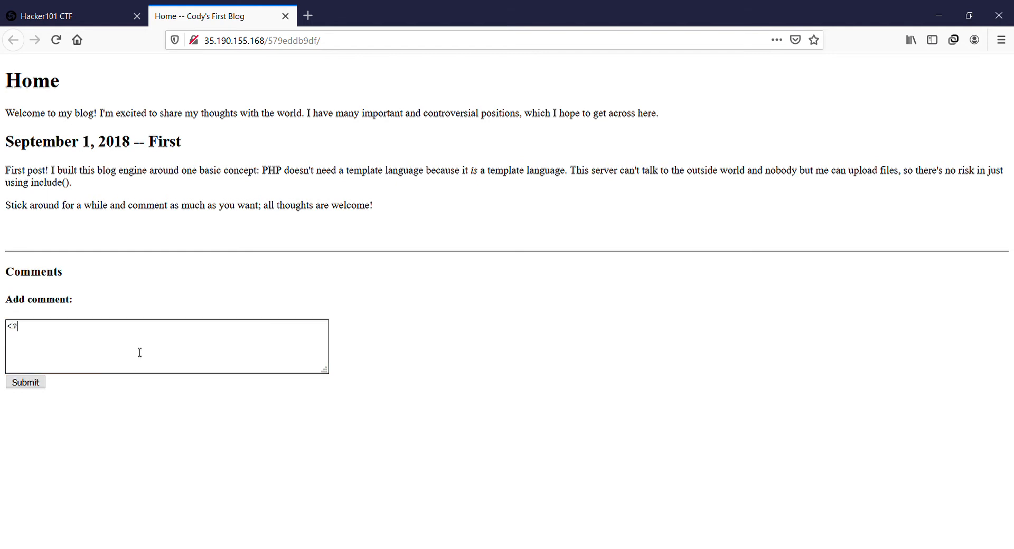
{"action": "type", "text": "ph"}
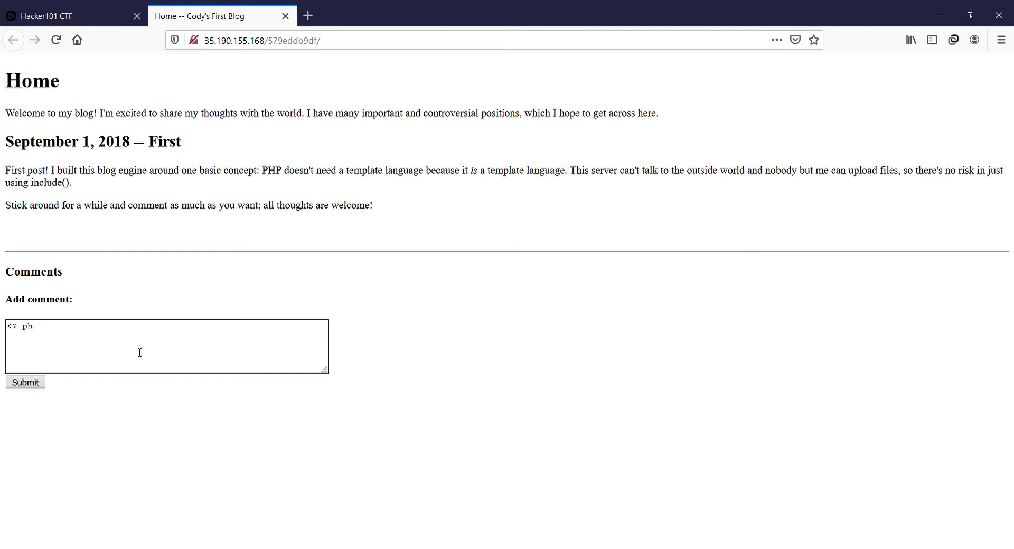
{"action": "type", "text": "pinfor"}
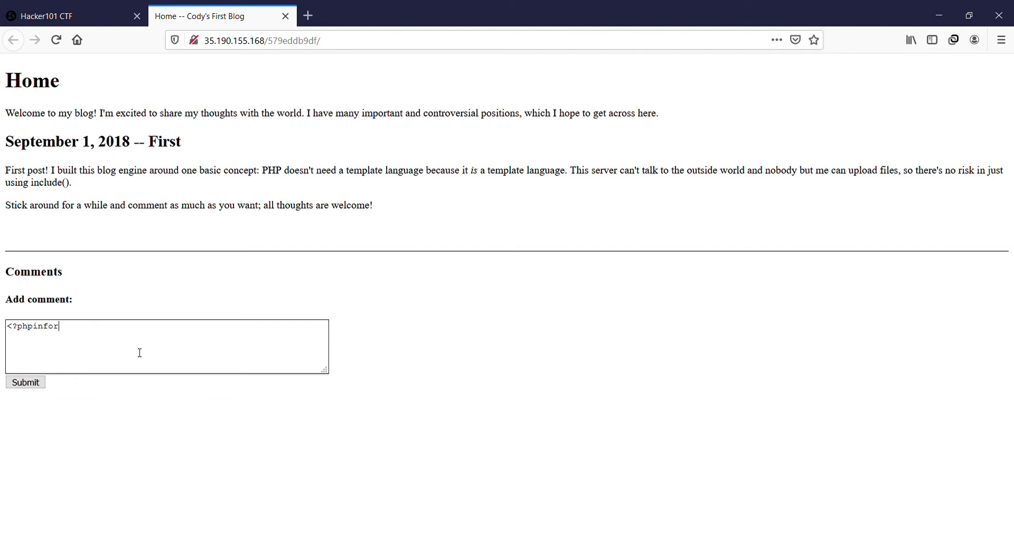
{"action": "type", "text": "()"}
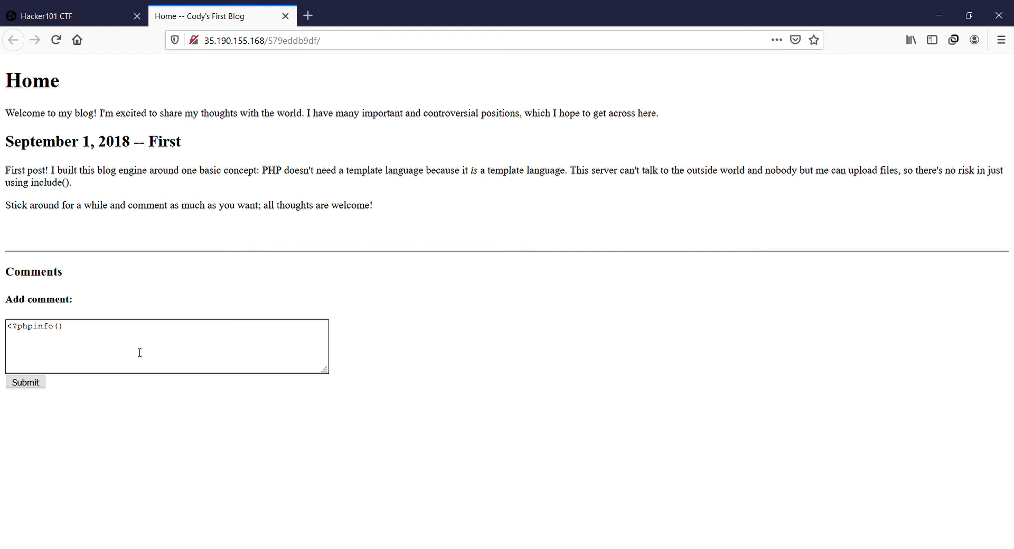
{"action": "type", "text": ">"}
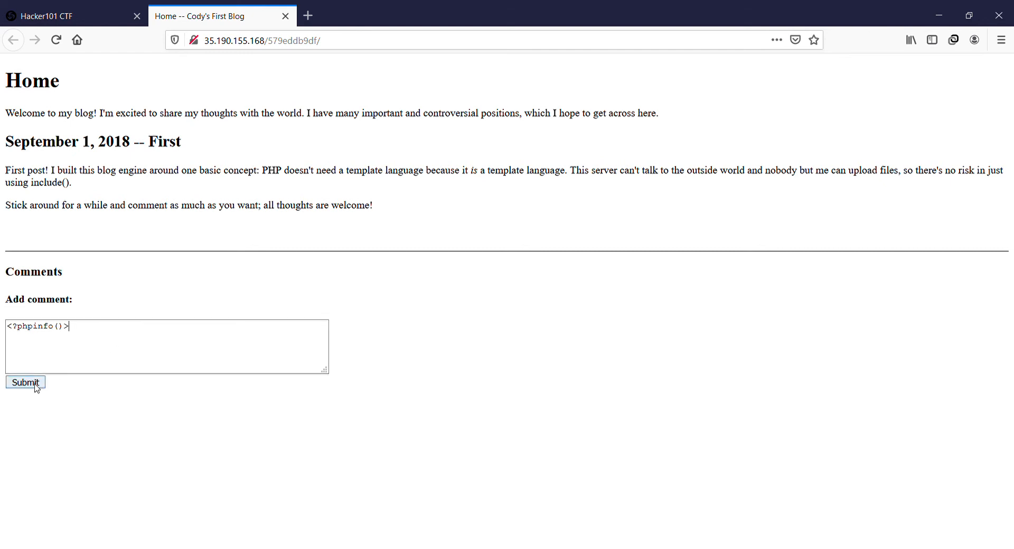
{"action": "left_click", "coordinate": [25, 382]}
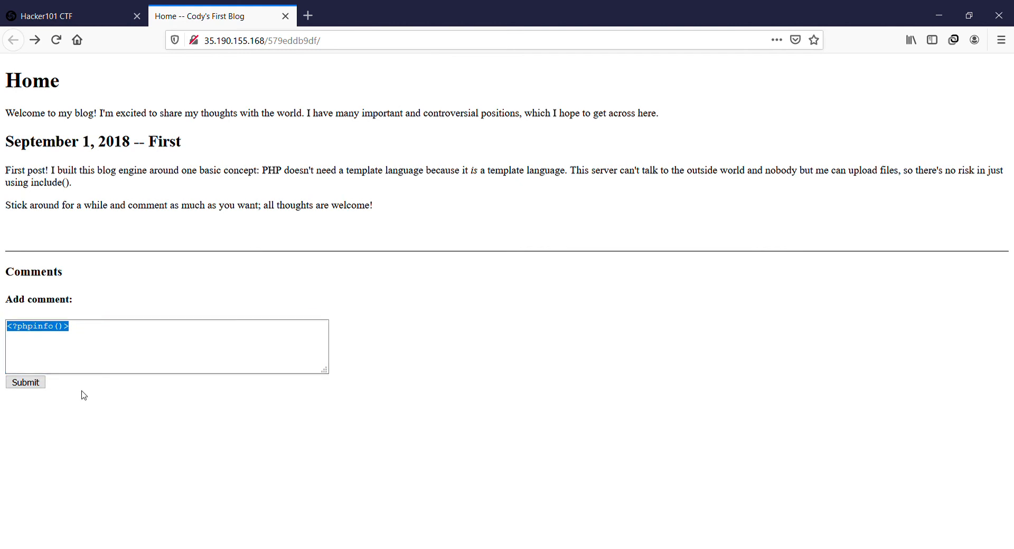
{"action": "left_click", "coordinate": [25, 382]}
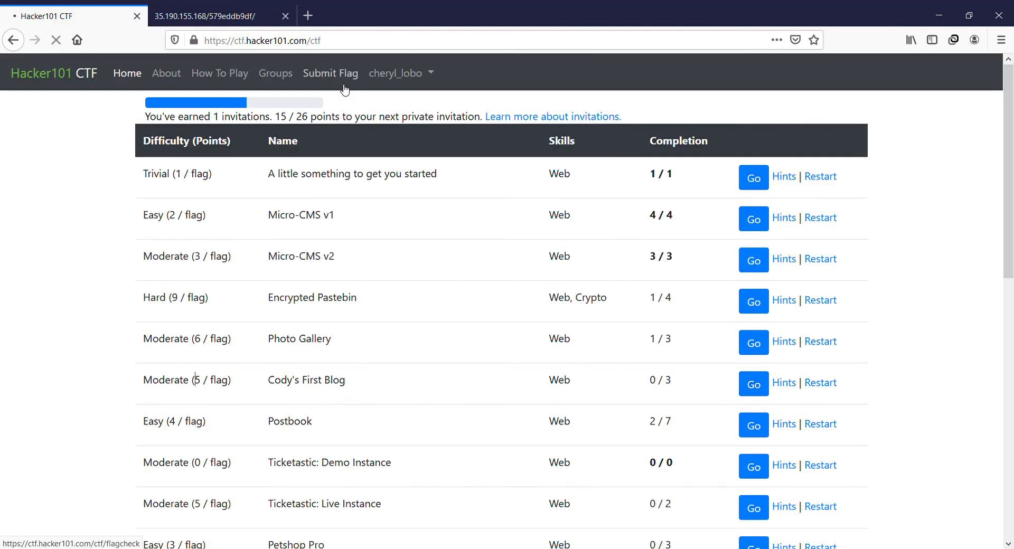
Submit the pasted flag on Submit Flag and highlight the 'Congratulations, you found a flag!' message
{"action": "left_click", "coordinate": [329, 73]}
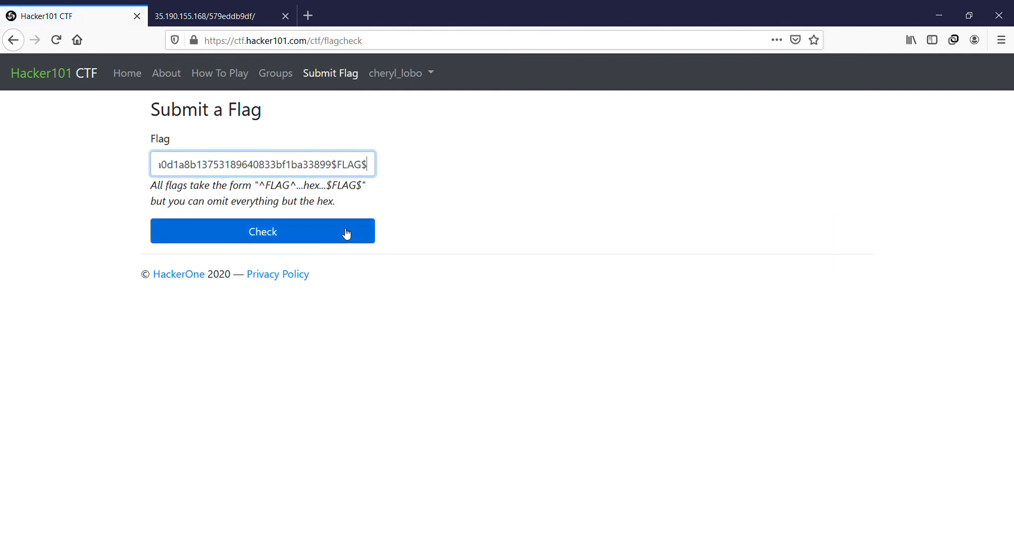
{"action": "left_click", "coordinate": [262, 231]}
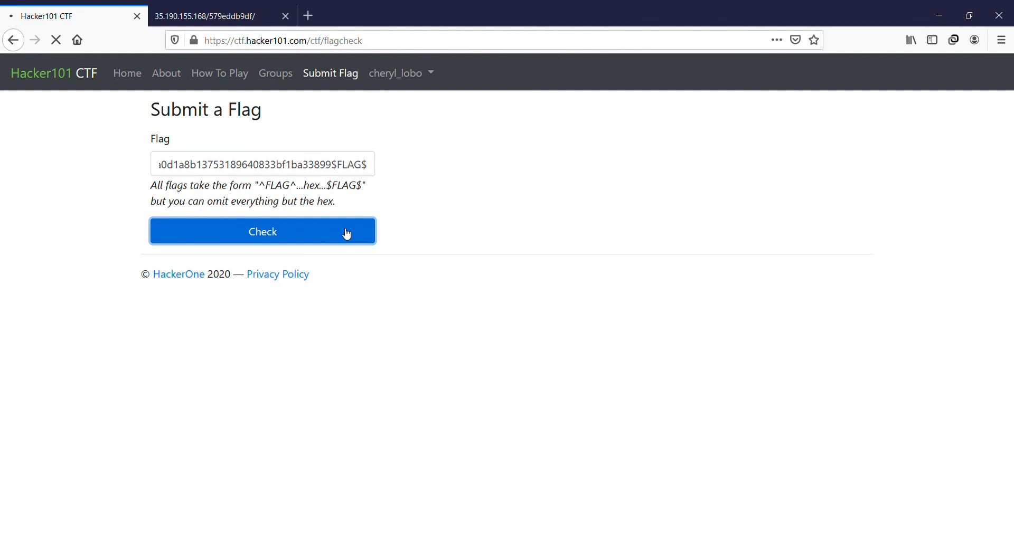
{"action": "left_click", "coordinate": [262, 232]}
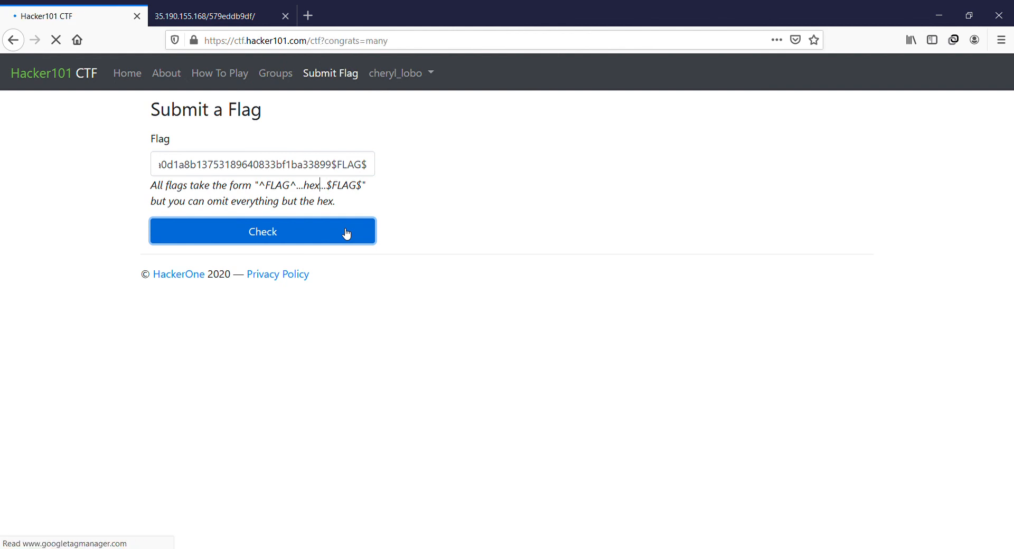
{"action": "left_click", "coordinate": [263, 232]}
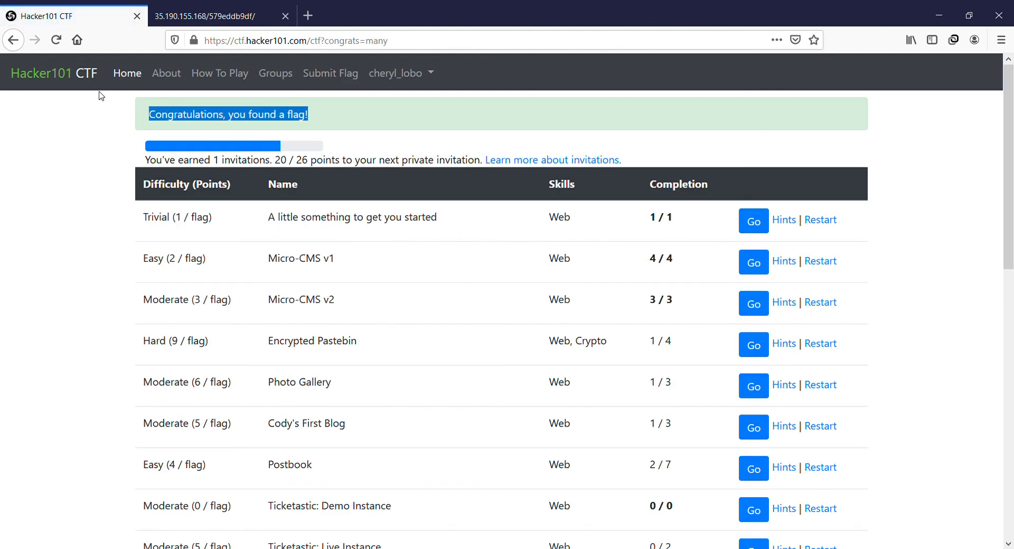
{"action": "mouse_move", "coordinate": [946, 104]}
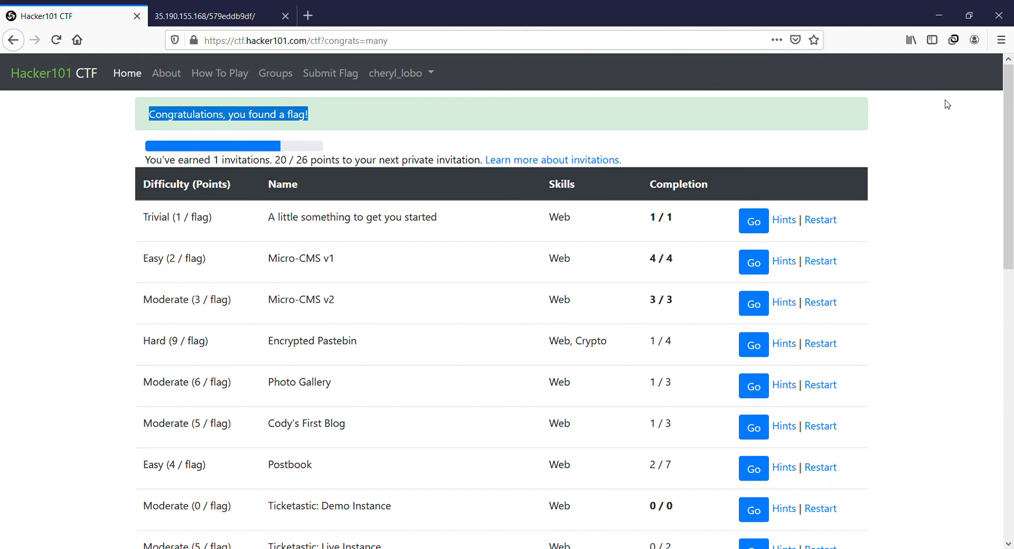